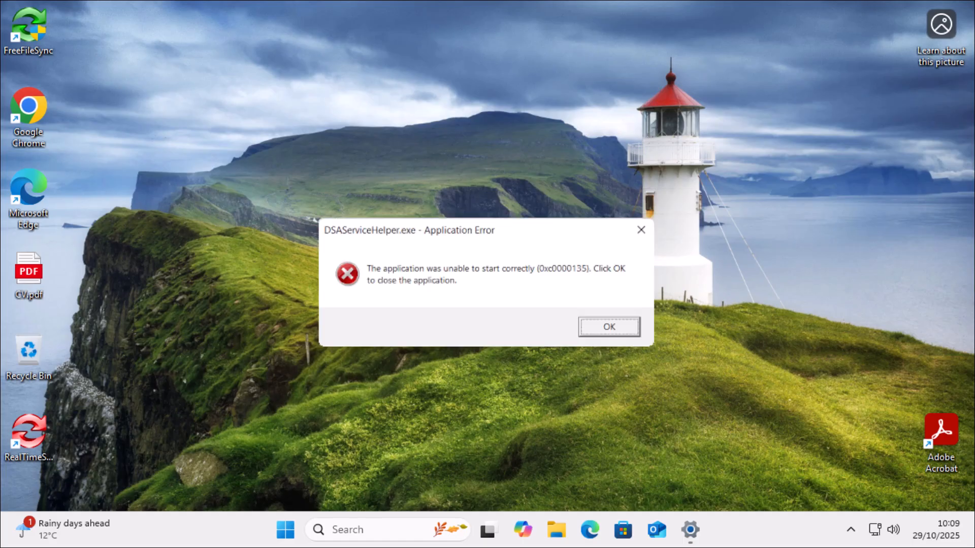
Dismiss the DSAServiceHelper.exe application error and cancel the network error dialog
left_click(608, 326)
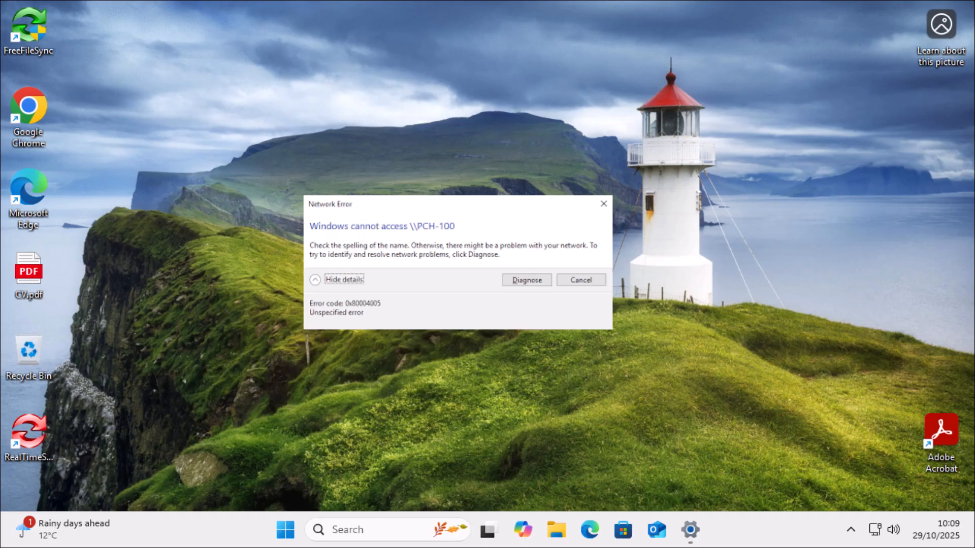
left_click(580, 281)
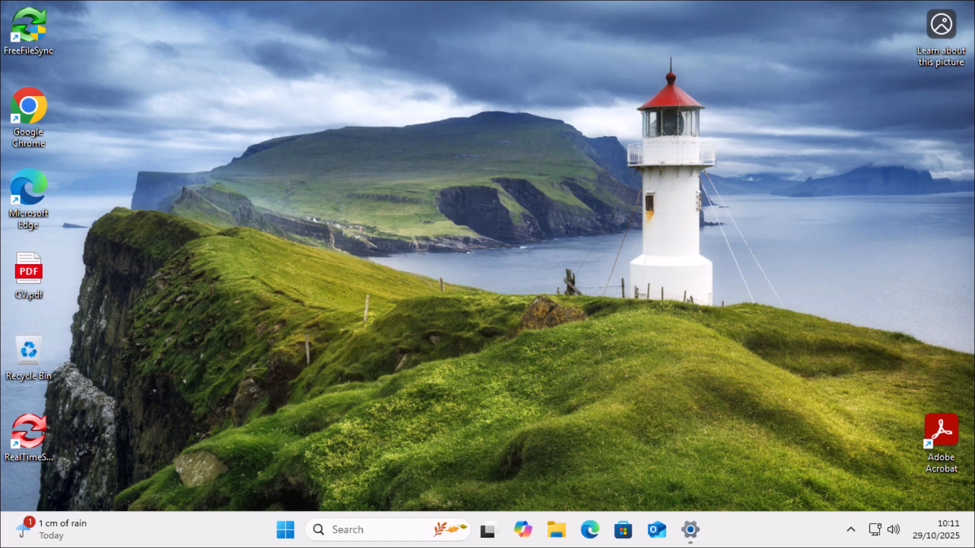
Launch Settings from the taskbar and dismiss the application error that pops up over it
left_click(688, 530)
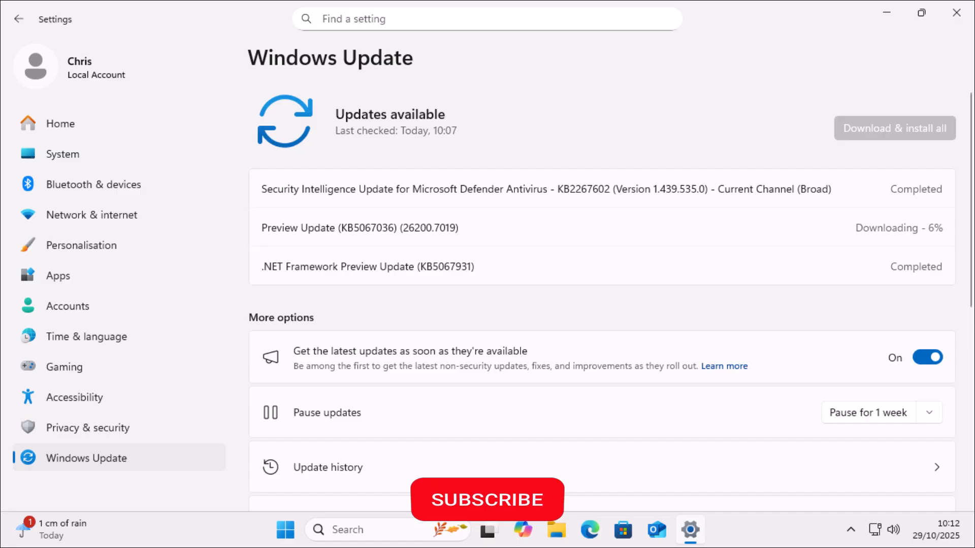
left_click(488, 500)
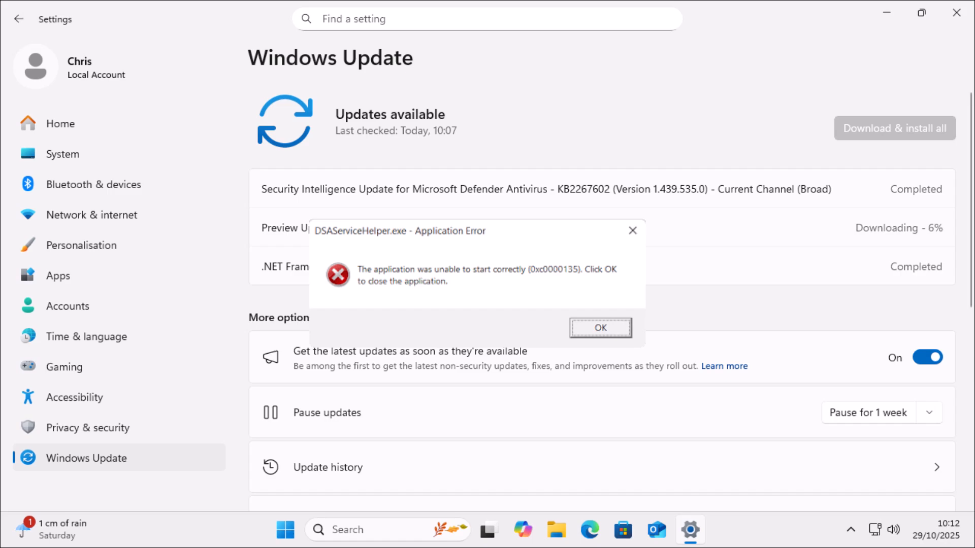
left_click(599, 328)
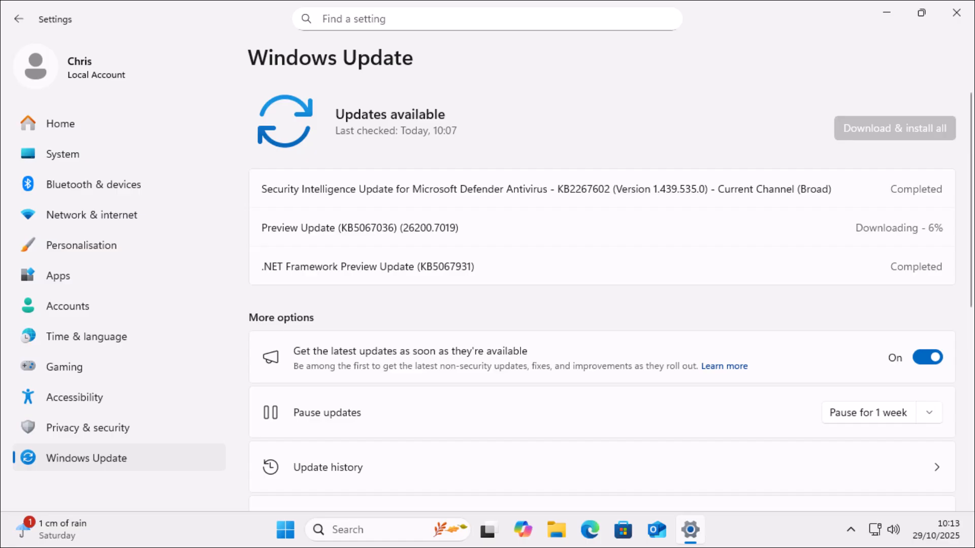
mouse_move(957, 12)
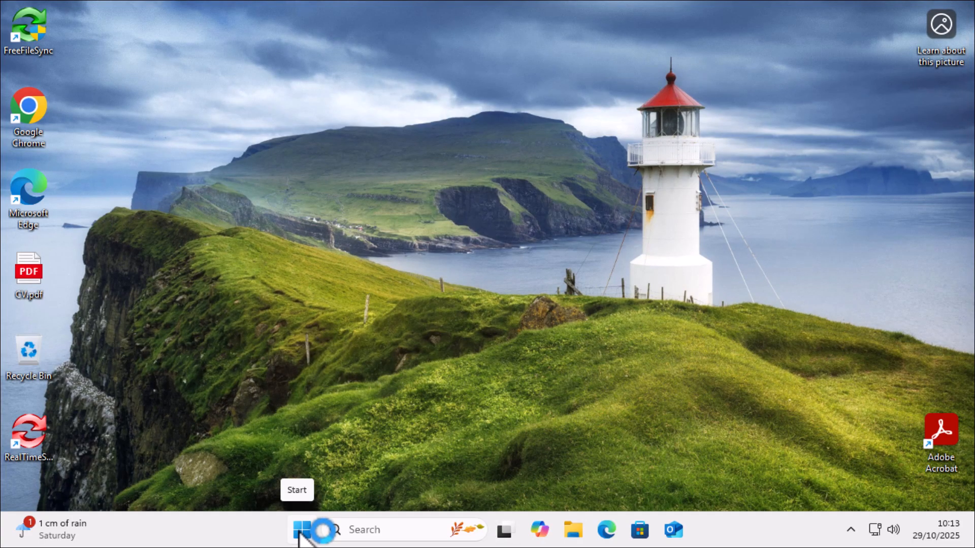
Reopen Settings from the Start menu's pinned apps and go to the Windows Update page
left_click(303, 530)
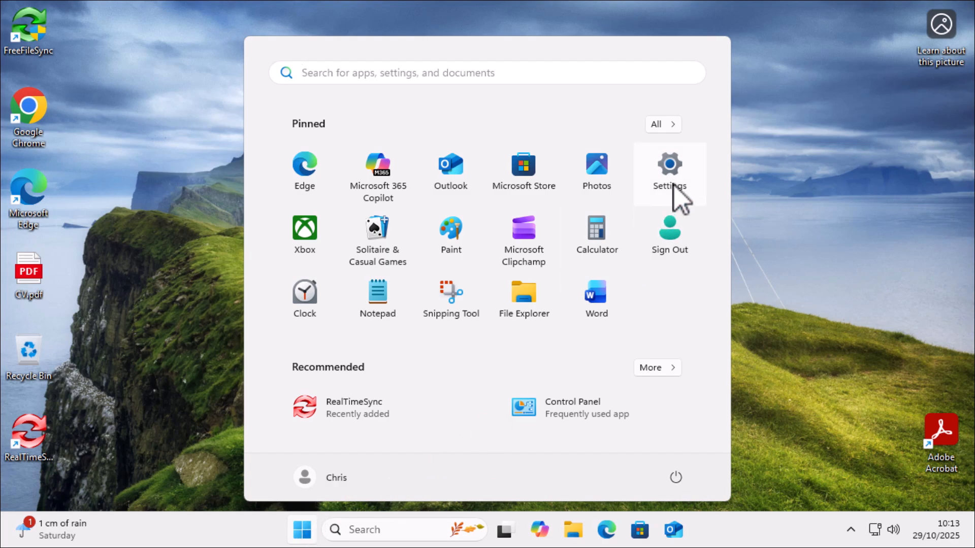
left_click(669, 172)
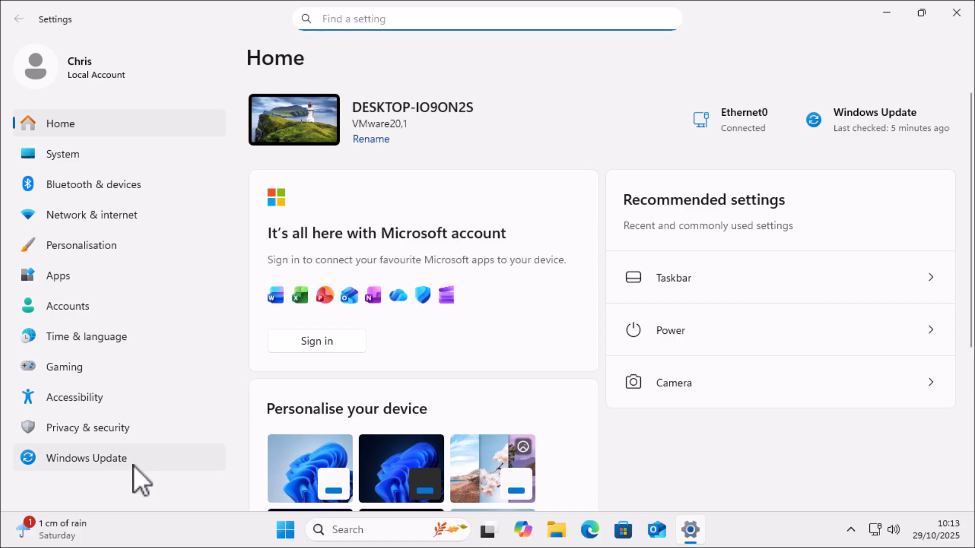
mouse_move(156, 482)
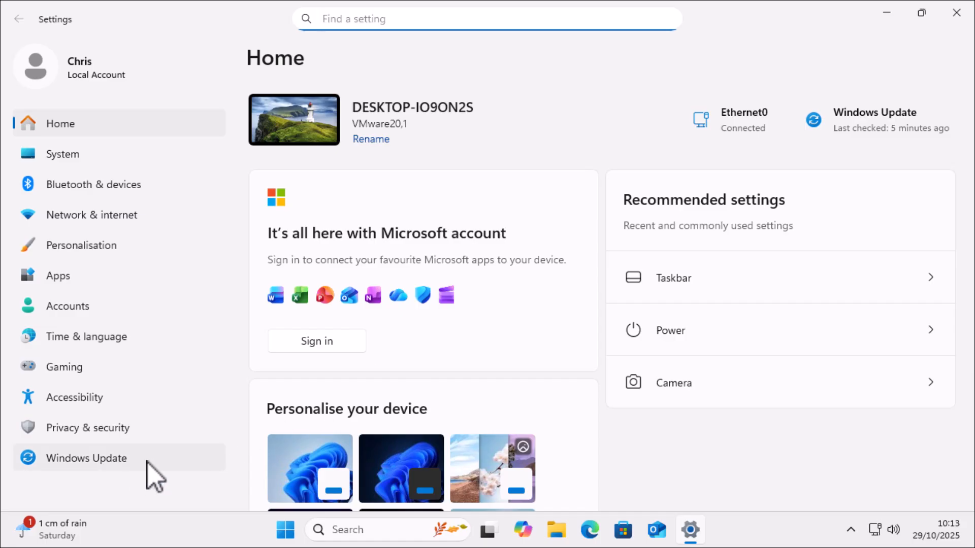
left_click(87, 458)
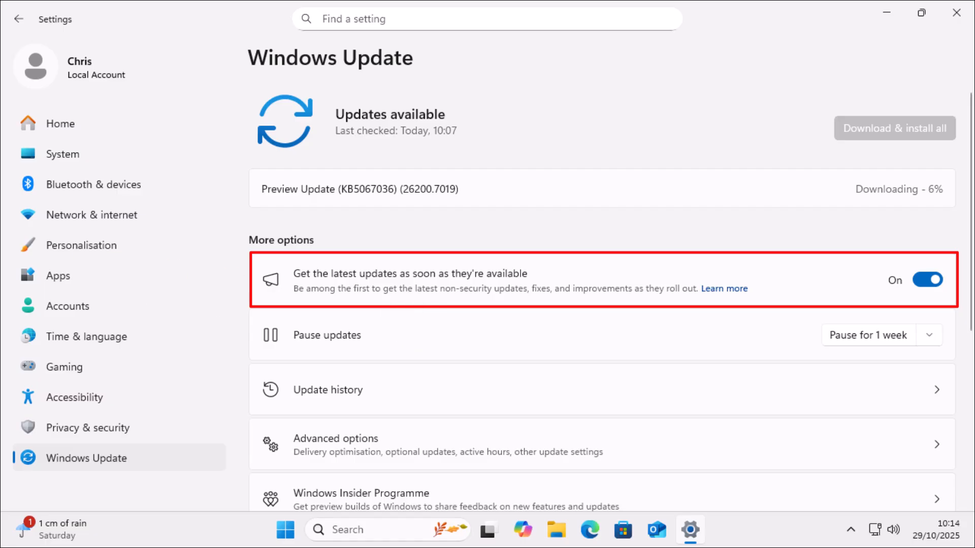
mouse_move(927, 280)
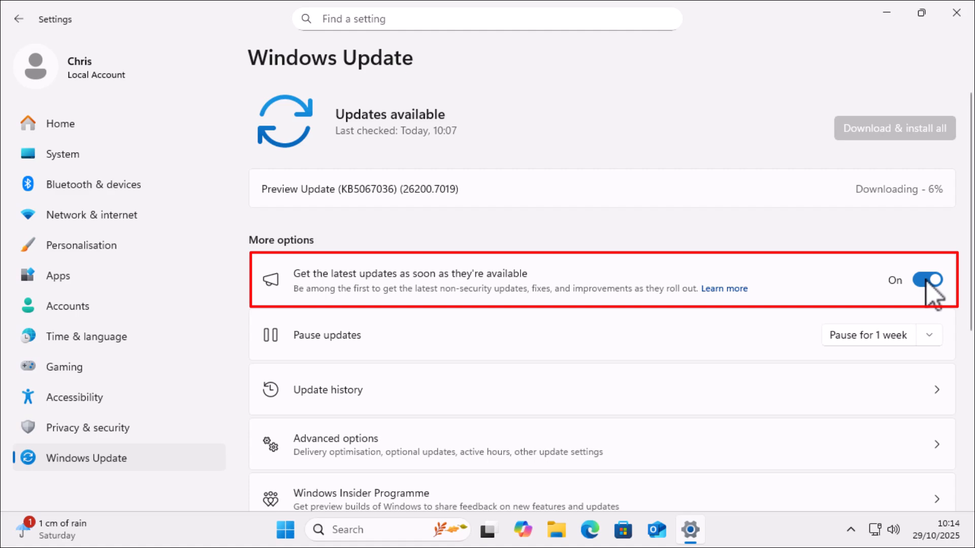
mouse_move(932, 296)
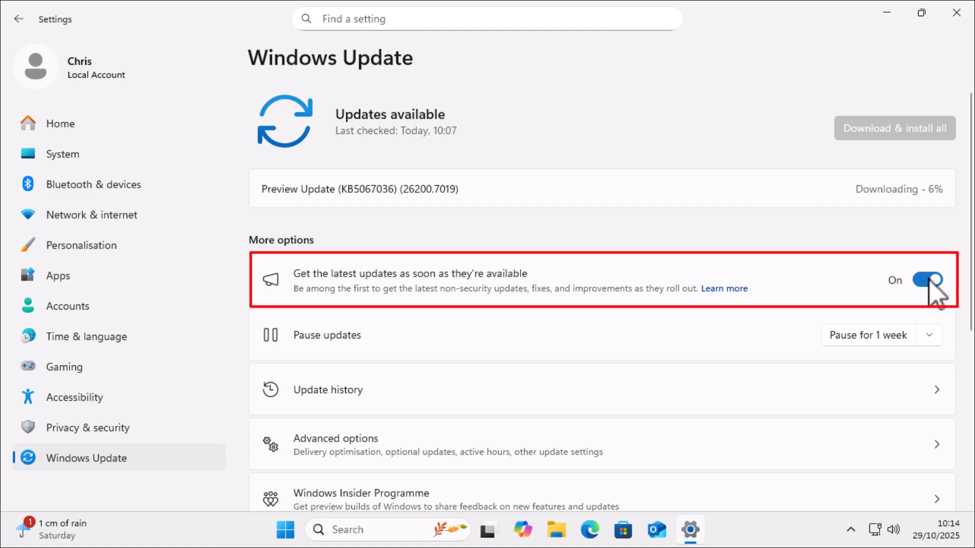
Turn off 'Get the latest updates as soon as they're available'
left_click(927, 280)
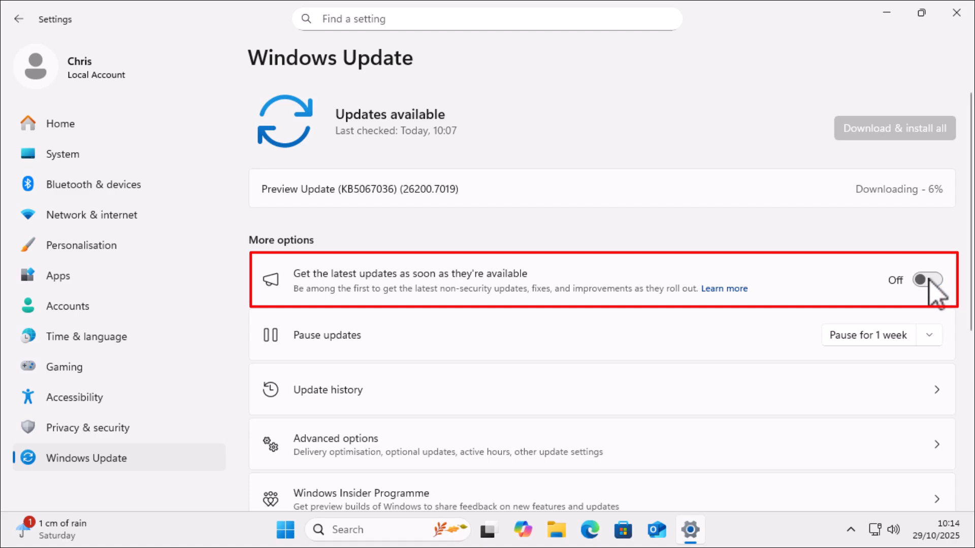